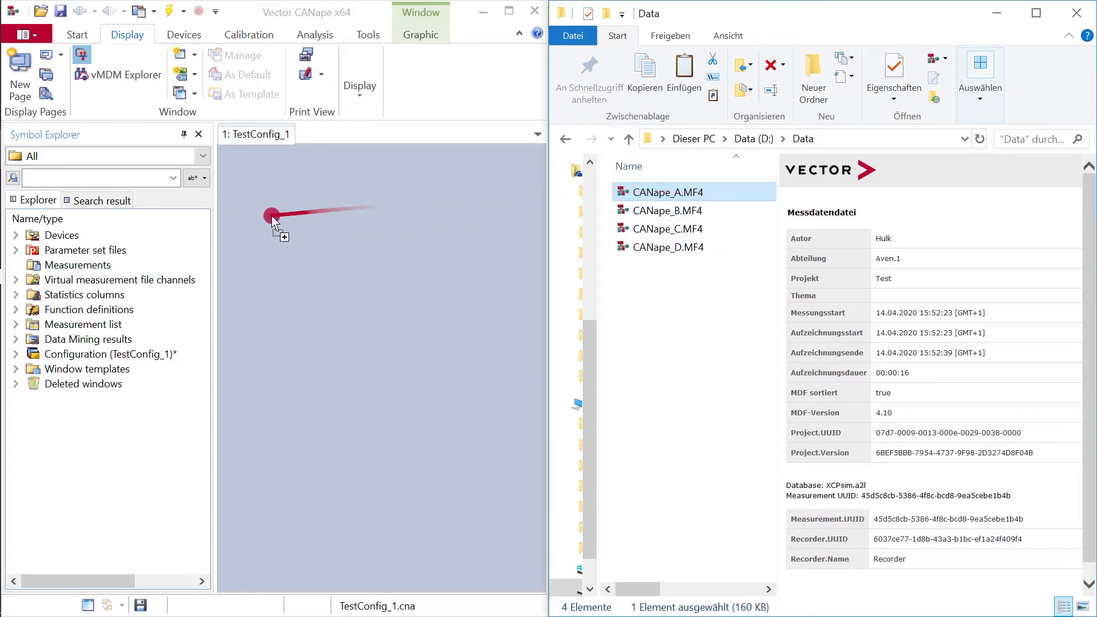
- Right-drag CANape_A.MF4 onto the empty display page to show its load options
right_click(271, 215)
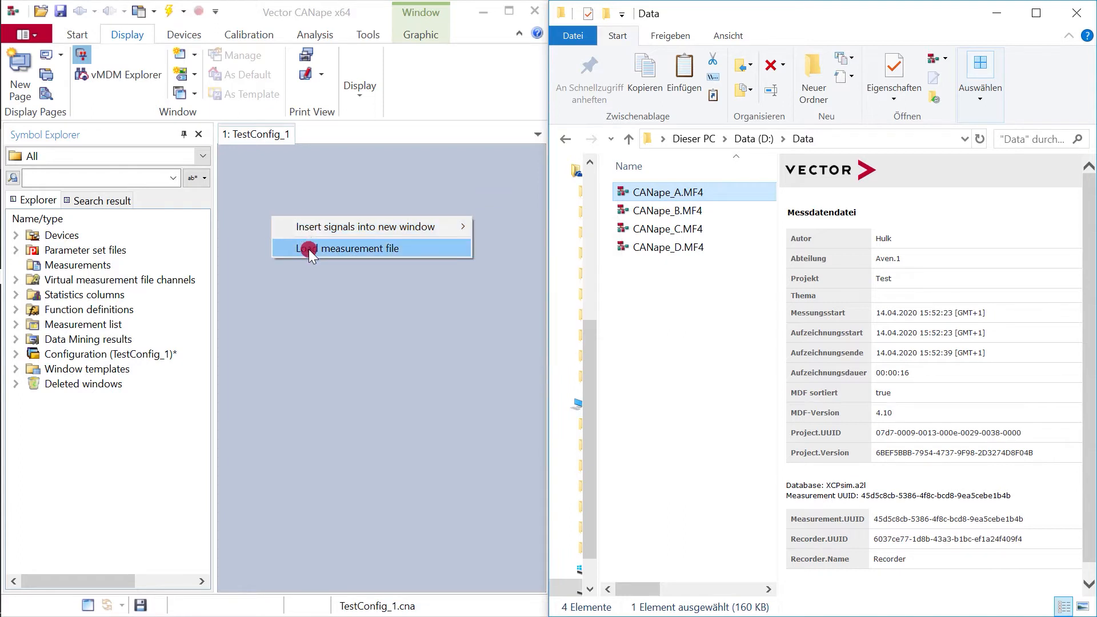
- Load CANape_A.MF4 as a measurement file from the drop menu
click(361, 249)
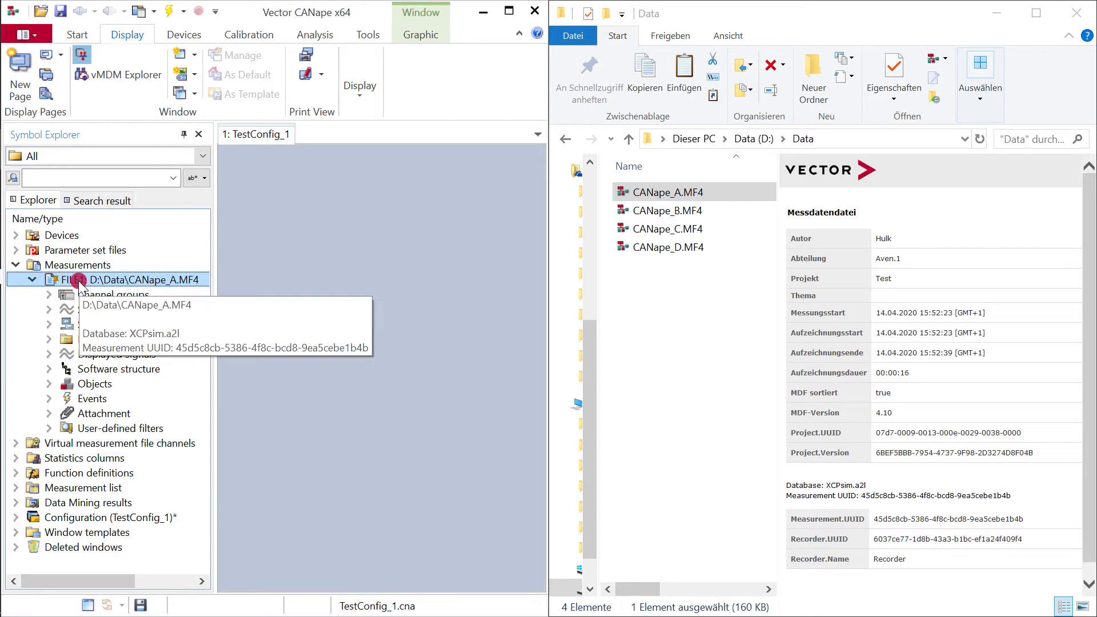
mouse_move(164, 288)
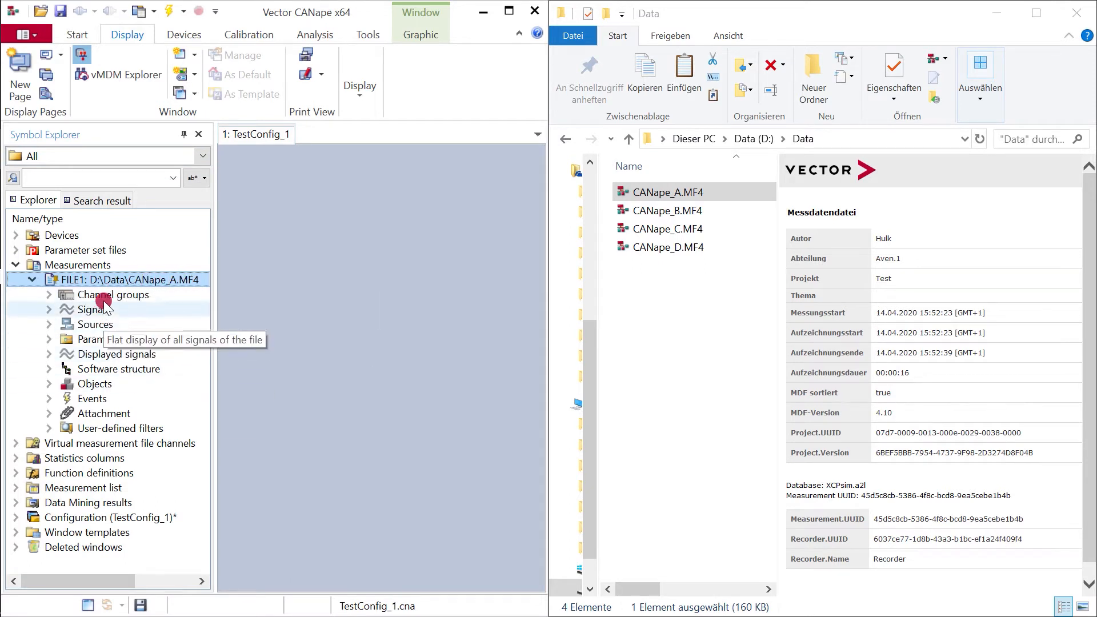
mouse_move(79, 369)
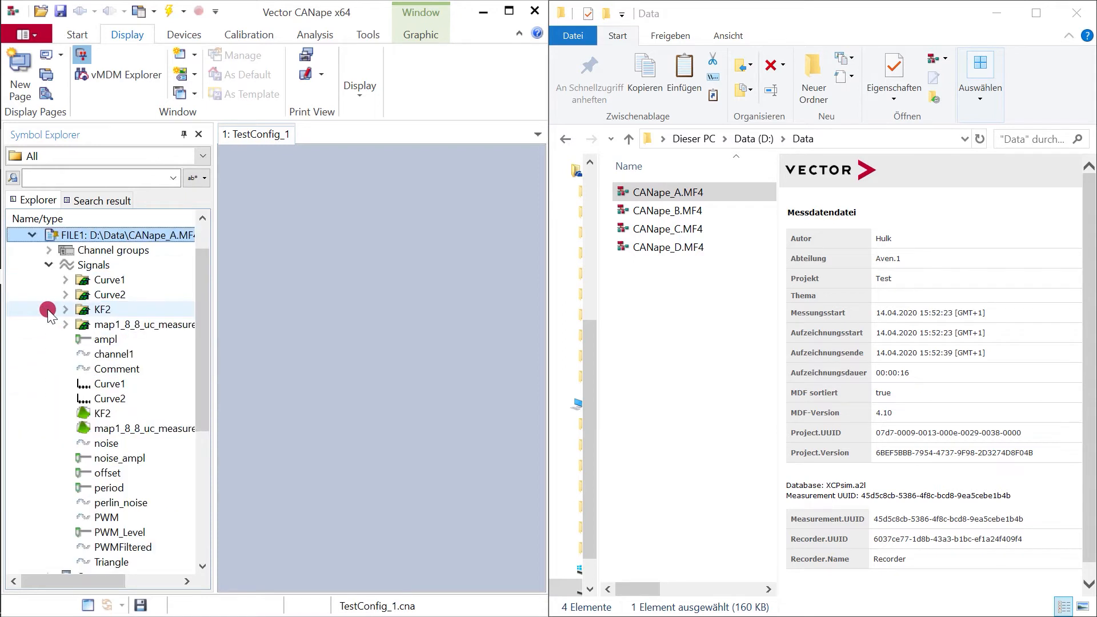
mouse_move(116, 354)
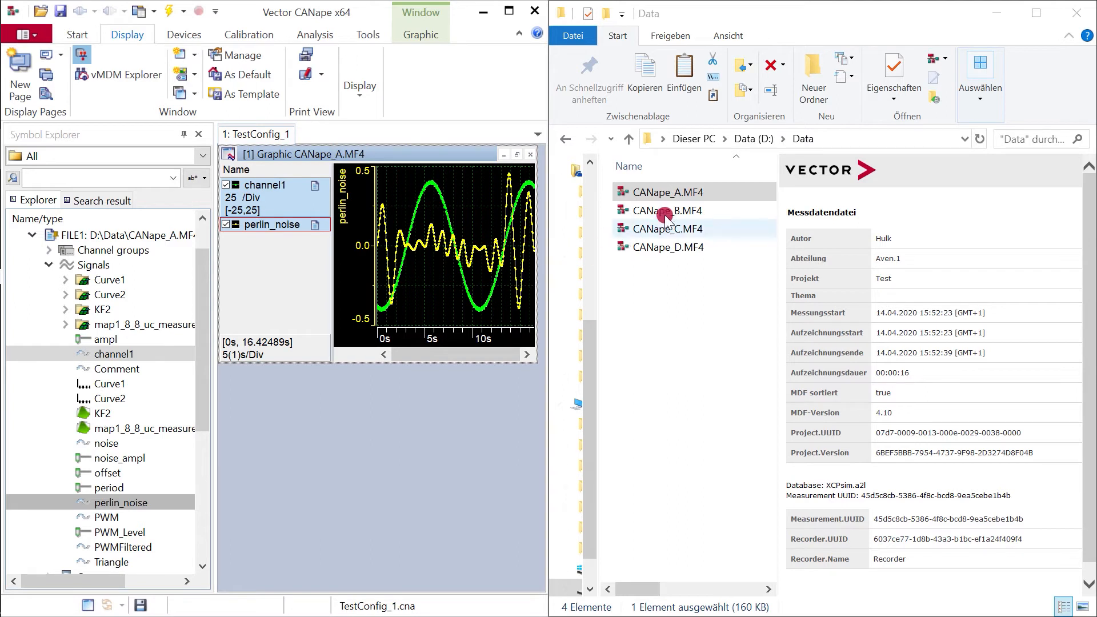
- Replace the graphic's measurement with CANape_B.MF4, then select CANape_C.MF4 in Explorer
click(666, 211)
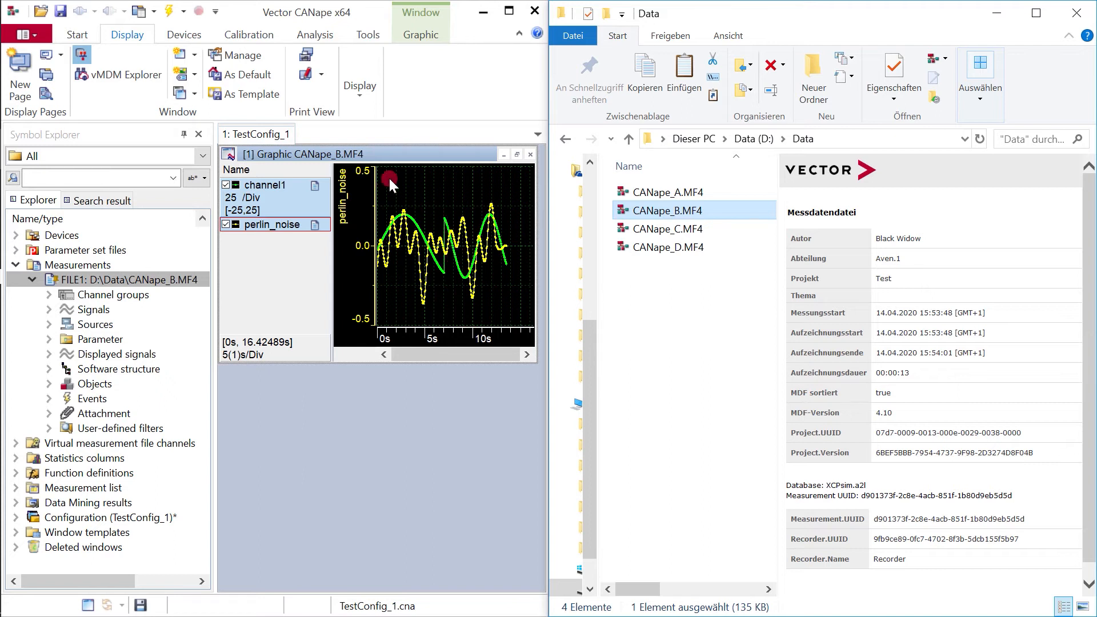
mouse_move(432, 245)
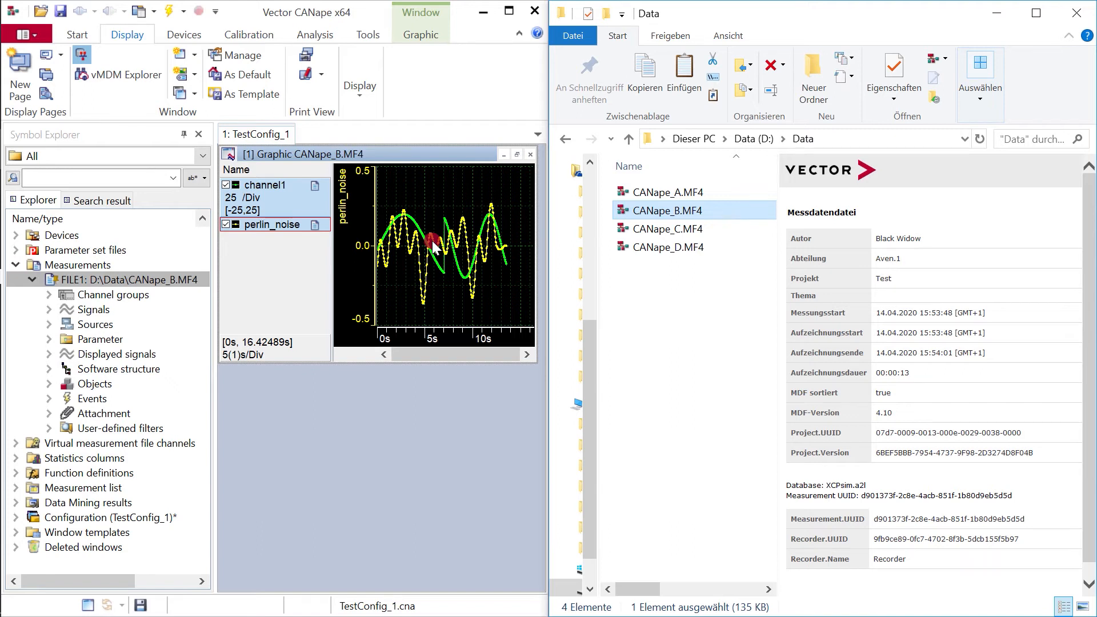
mouse_move(676, 254)
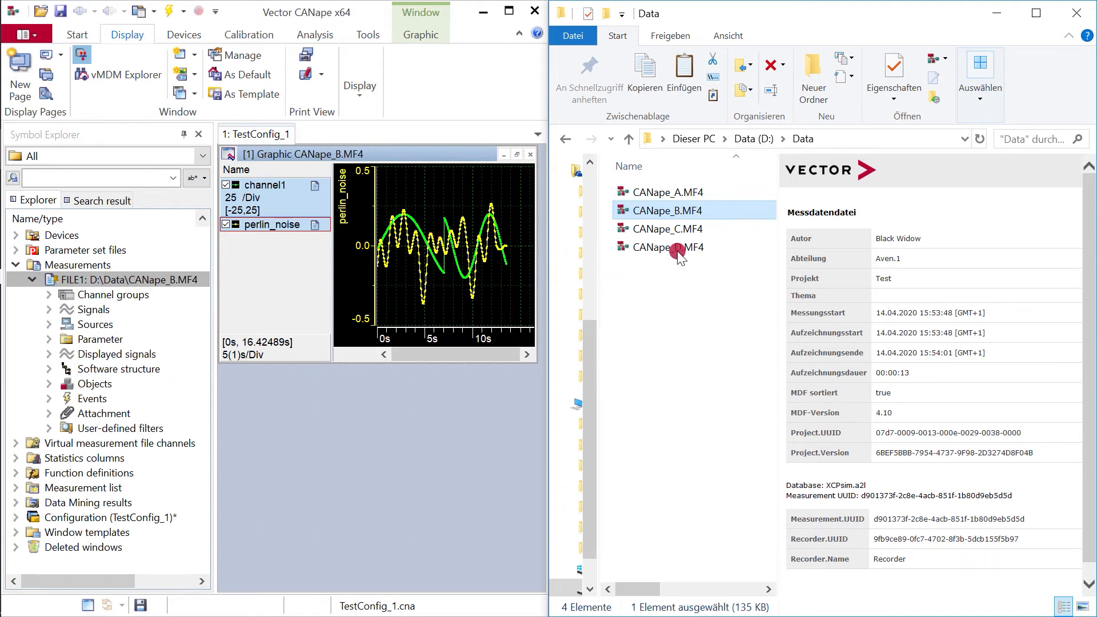
click(665, 228)
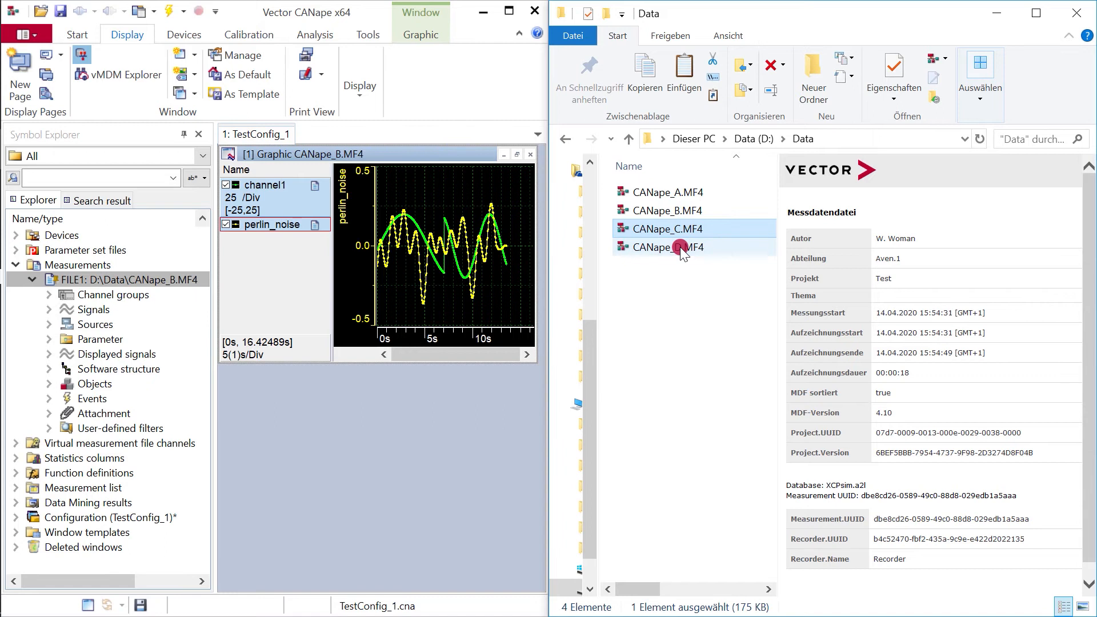